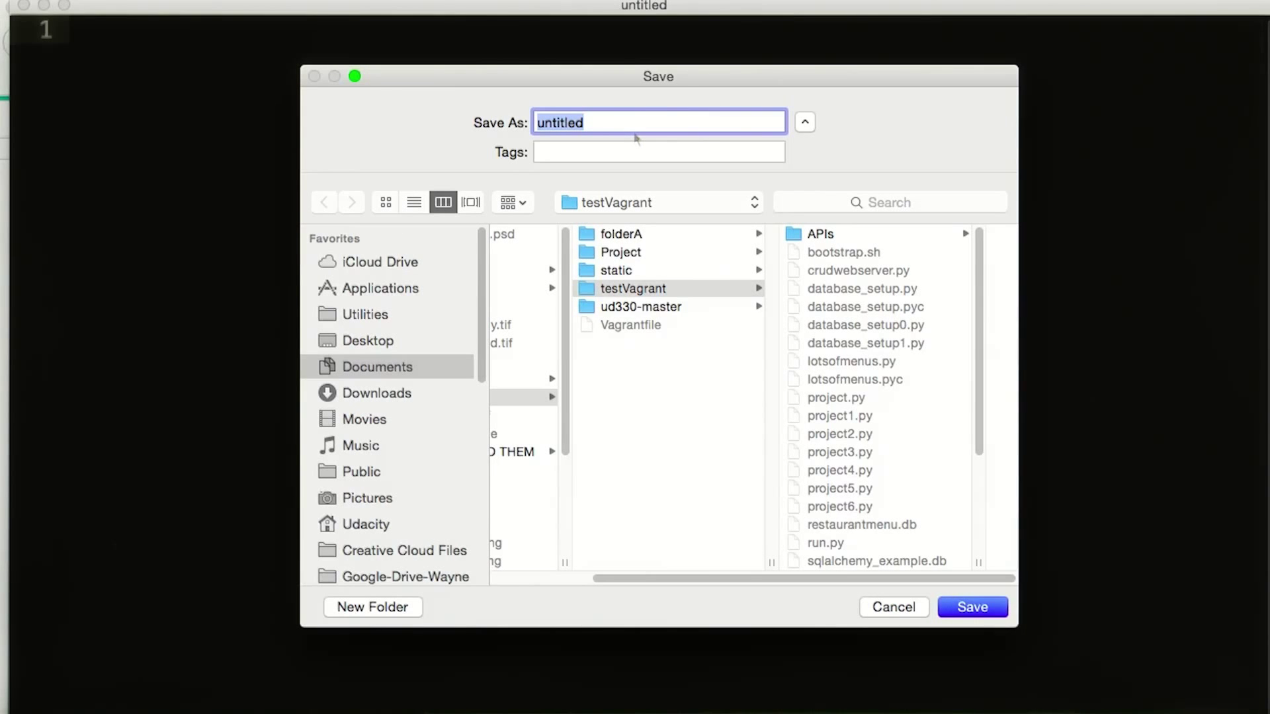
# Step: Save the untitled file as geocode.py in the testVagrant folder
pyautogui.write('geo')
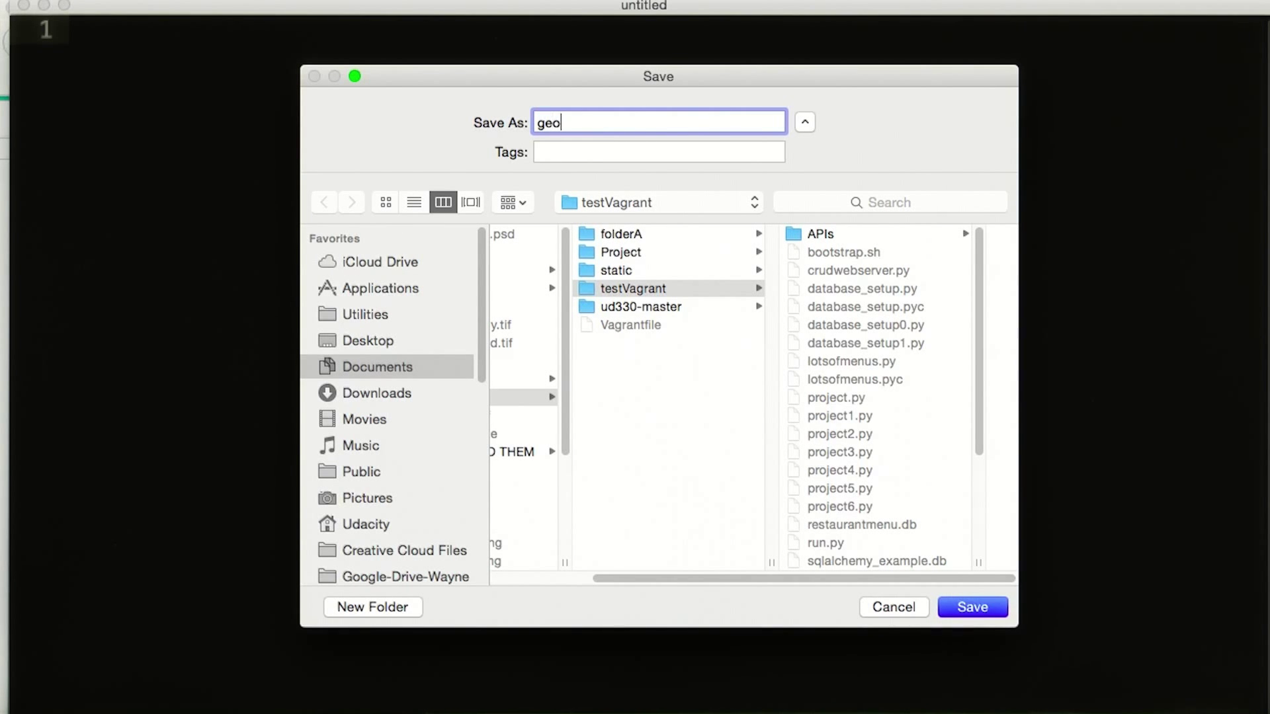
pyautogui.click(971, 606)
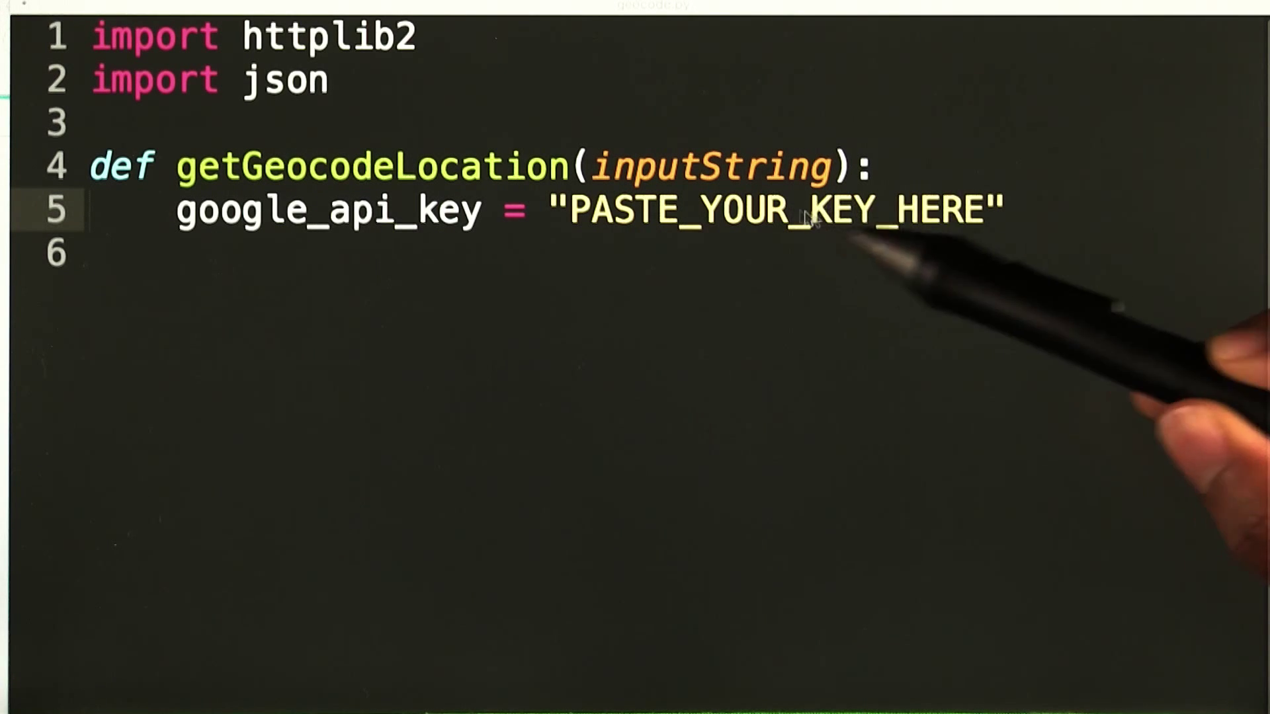
# Step: Select the "PASTE_YOUR_KEY_HERE" placeholder API key in getGeocodeLocation
pyautogui.doubleClick(776, 210)
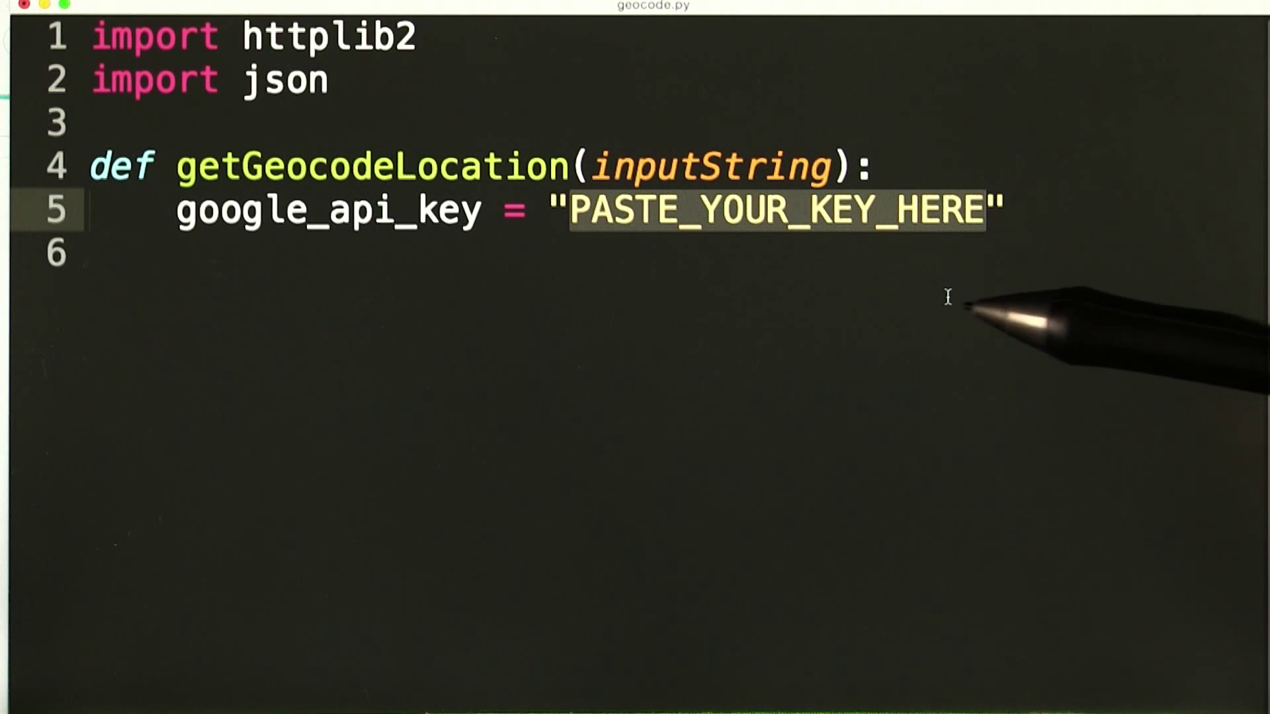
# Step: Add the locationString replace line and create an httplib2.Http() object in getGeocodeLocation
pyautogui.write('locationString = inputString.replace(" ", "+")')
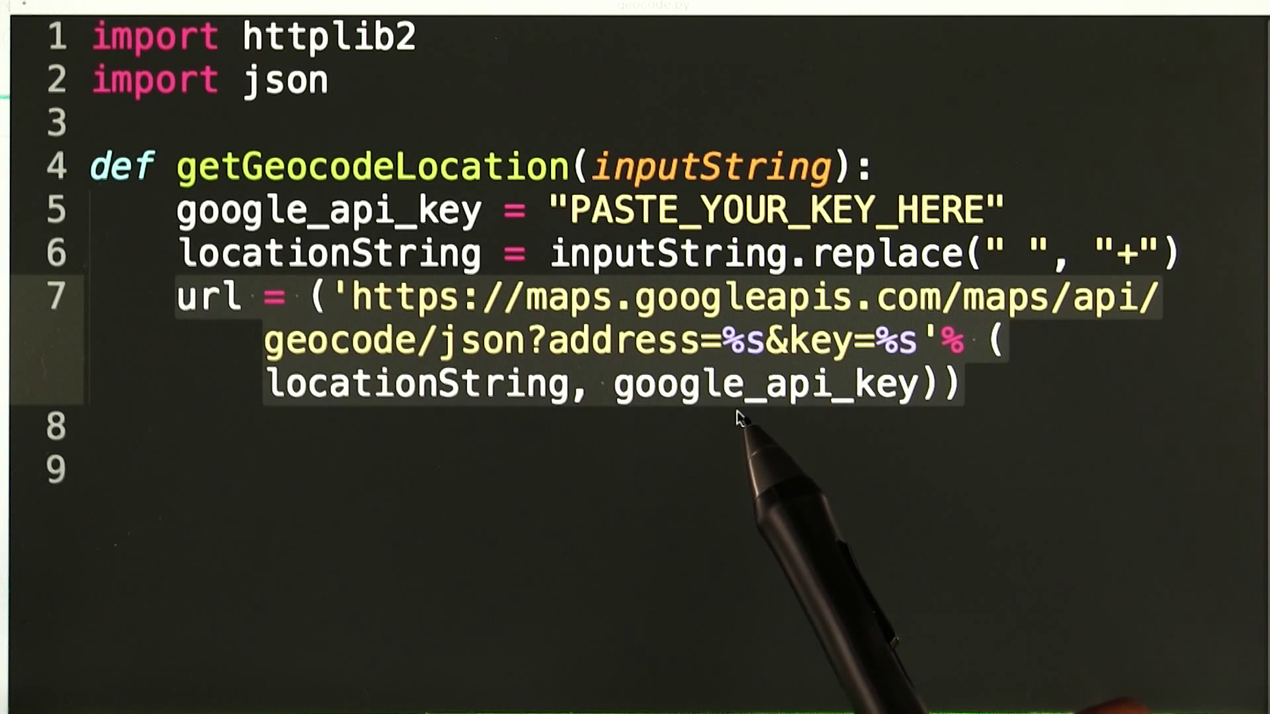
pyautogui.write('h = httplib2.Http()')
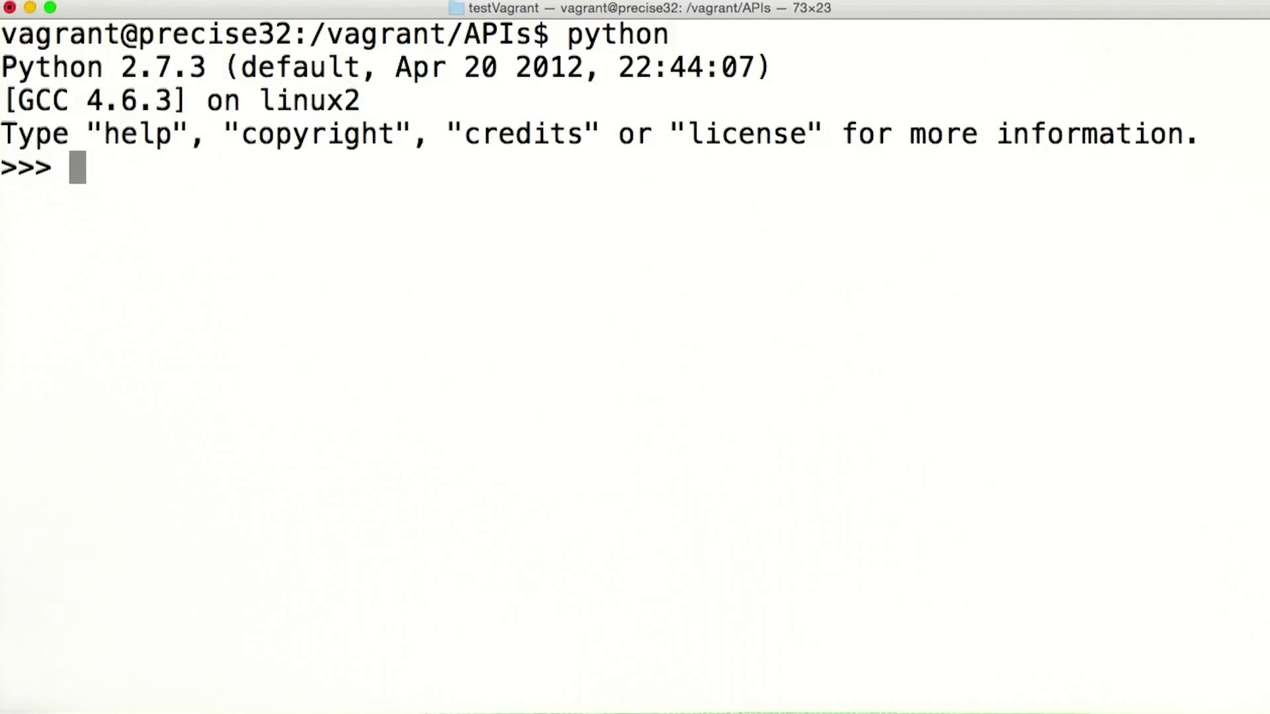
# Step: Import getGeocodeLocation from geocode in the Python shell
pyautogui.write('from geocode import getGeocodeLocation')
pyautogui.write('getGeocodeLocation("Dallas, Texas")')
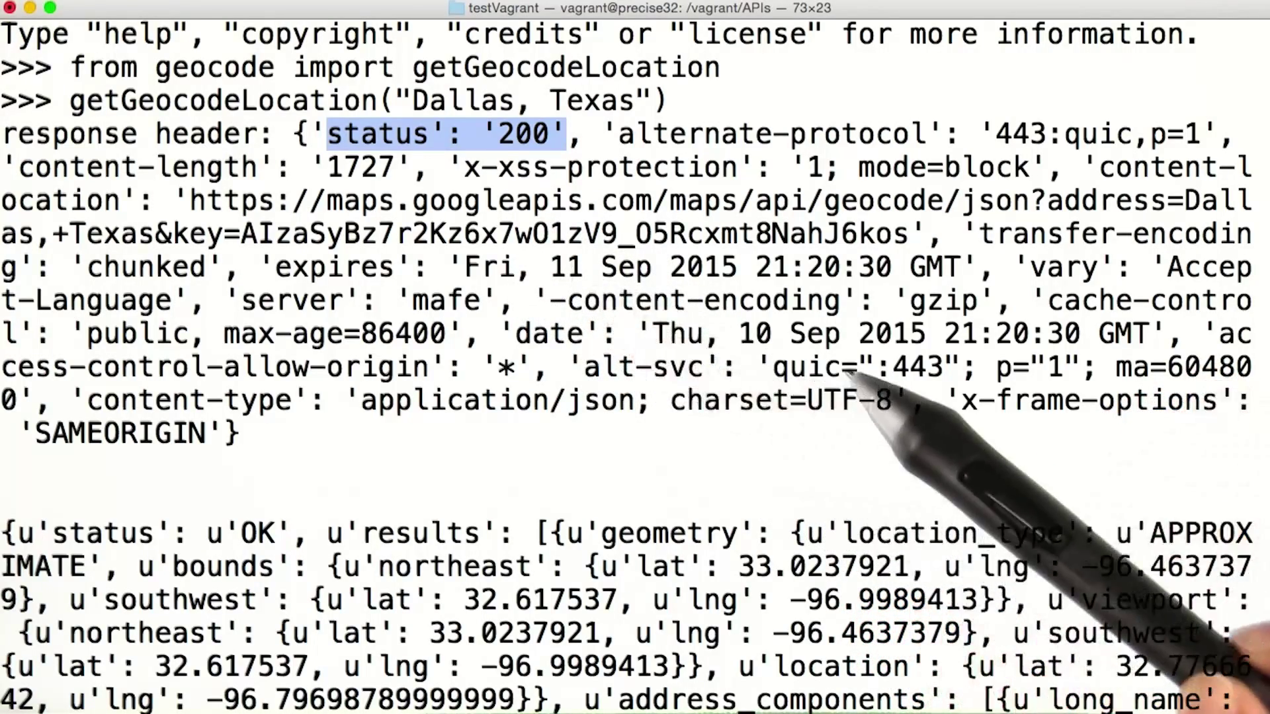
# Step: Scroll the Terminal output down to the Dallas geocoding JSON results
pyautogui.scroll(-3)
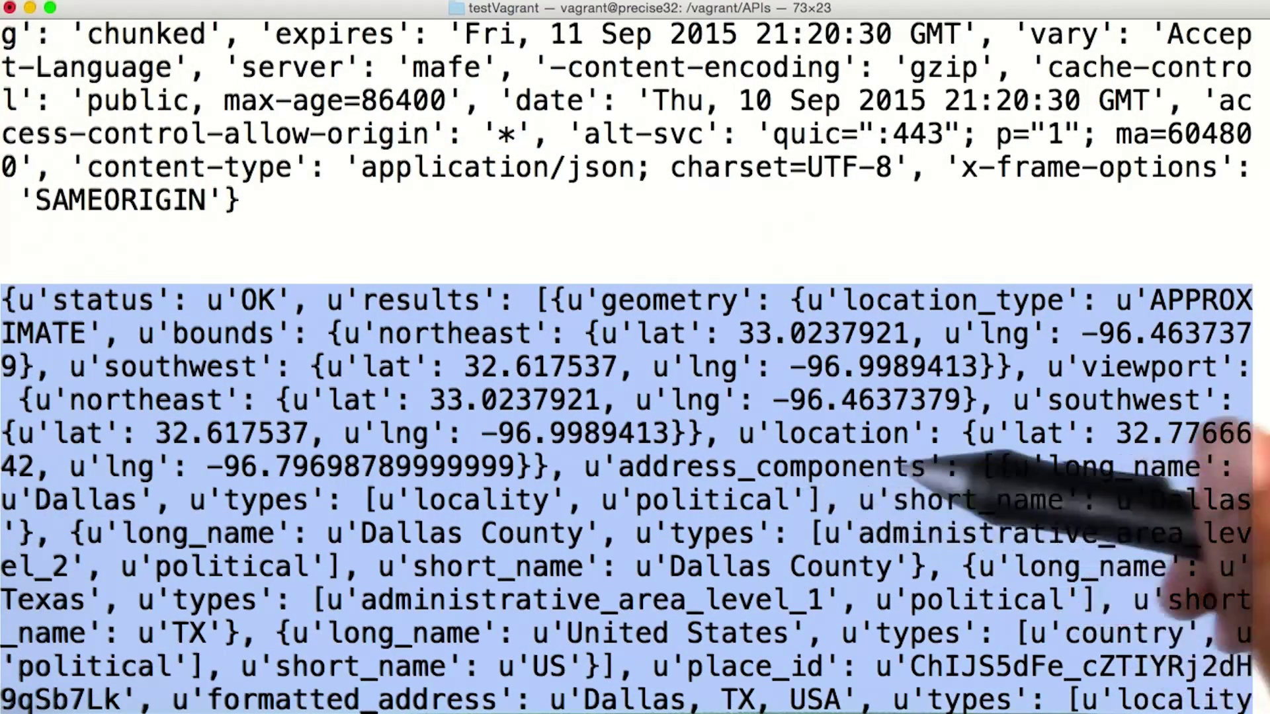
pyautogui.moveTo(931, 478)
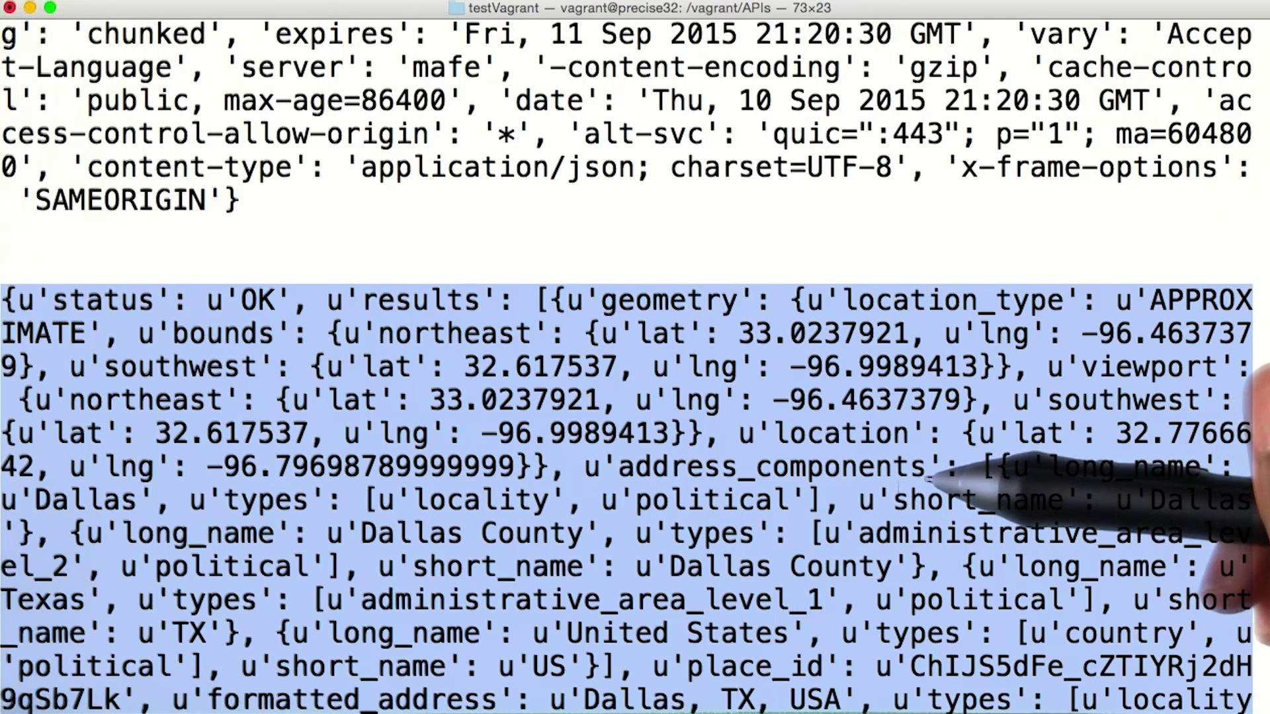